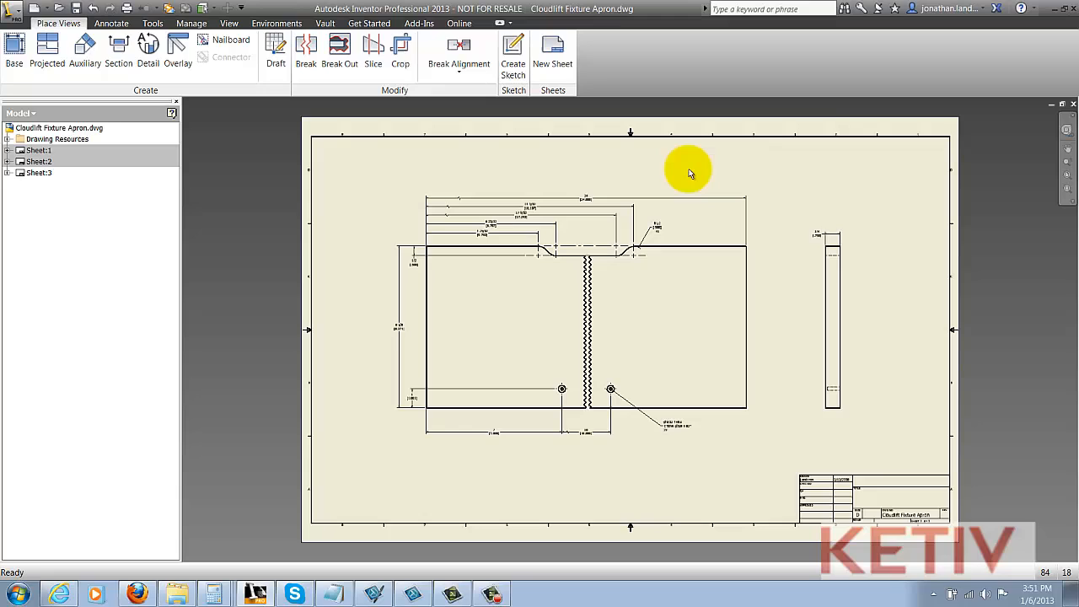
pyautogui.moveTo(675, 172)
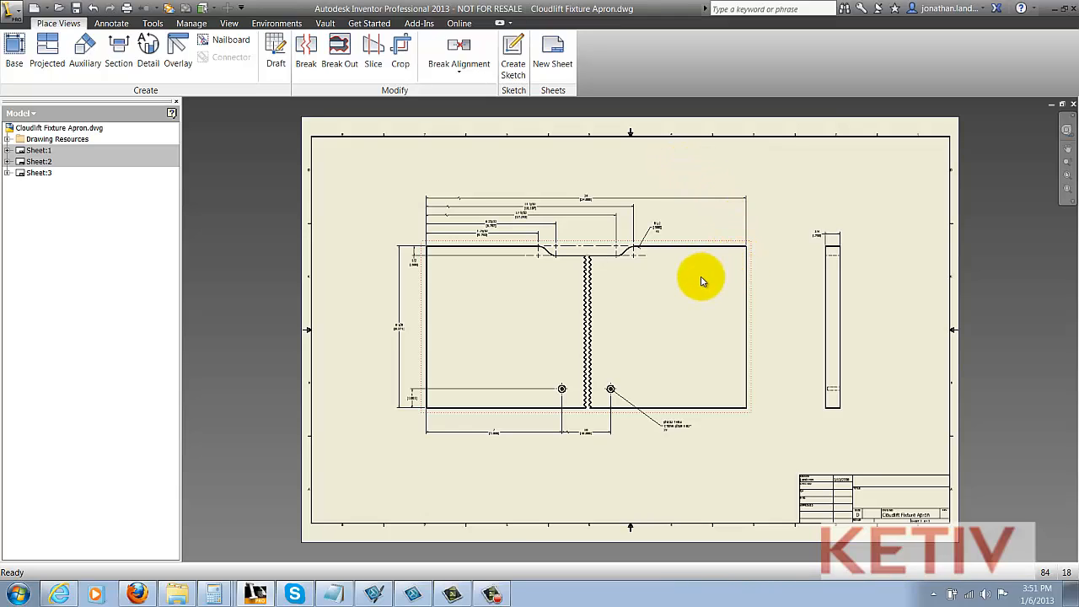
pyautogui.moveTo(660, 304)
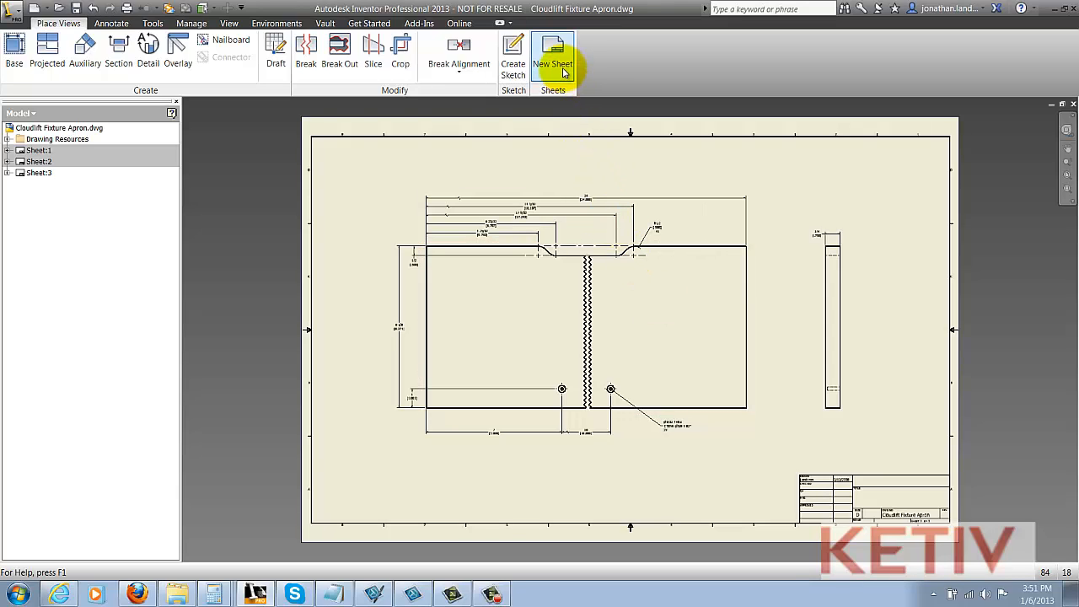
# Step: Create a new blank Sheet:4 in the Cloudlift Fixture Apron drawing
pyautogui.click(553, 50)
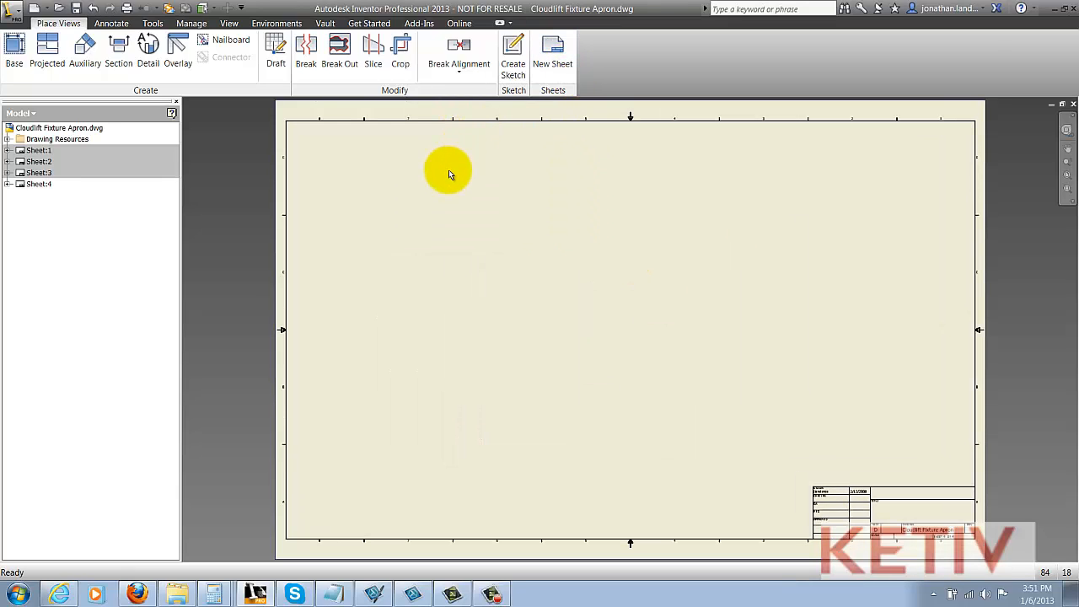
pyautogui.moveTo(342, 182)
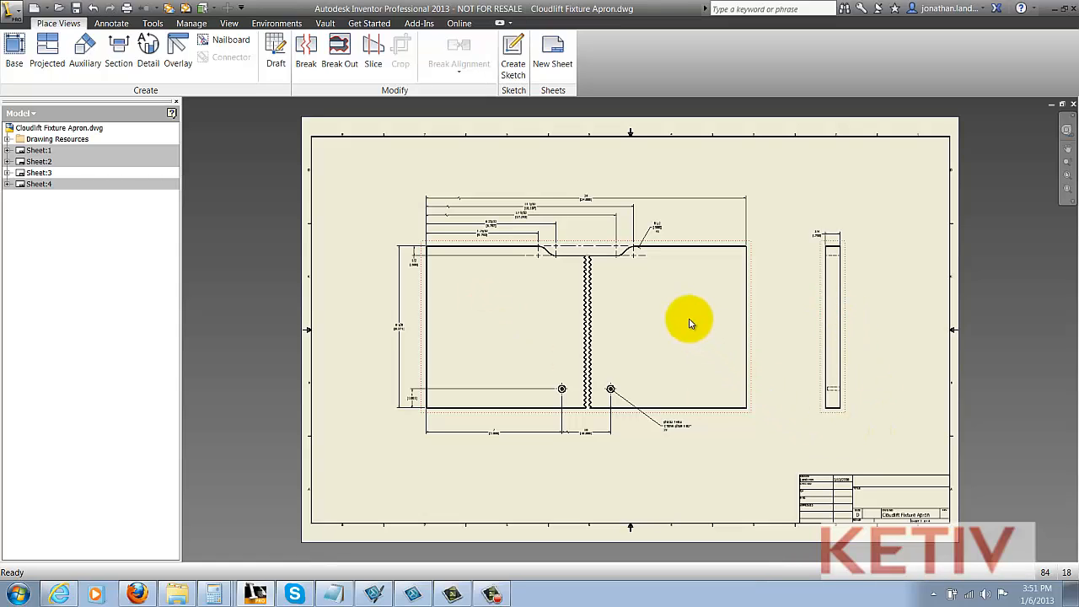
pyautogui.rightClick(689, 323)
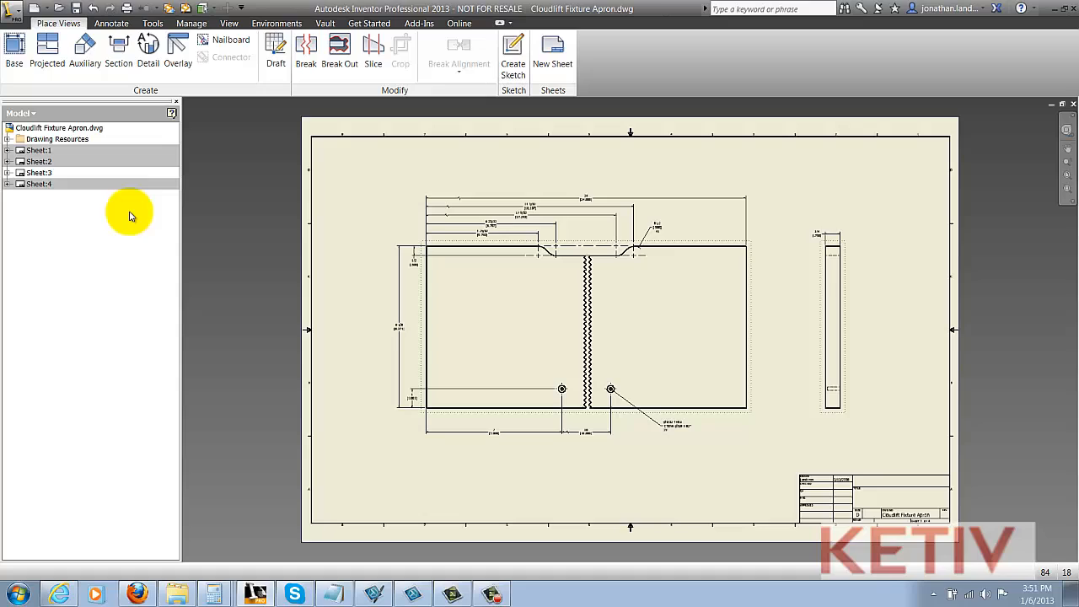
pyautogui.click(39, 184)
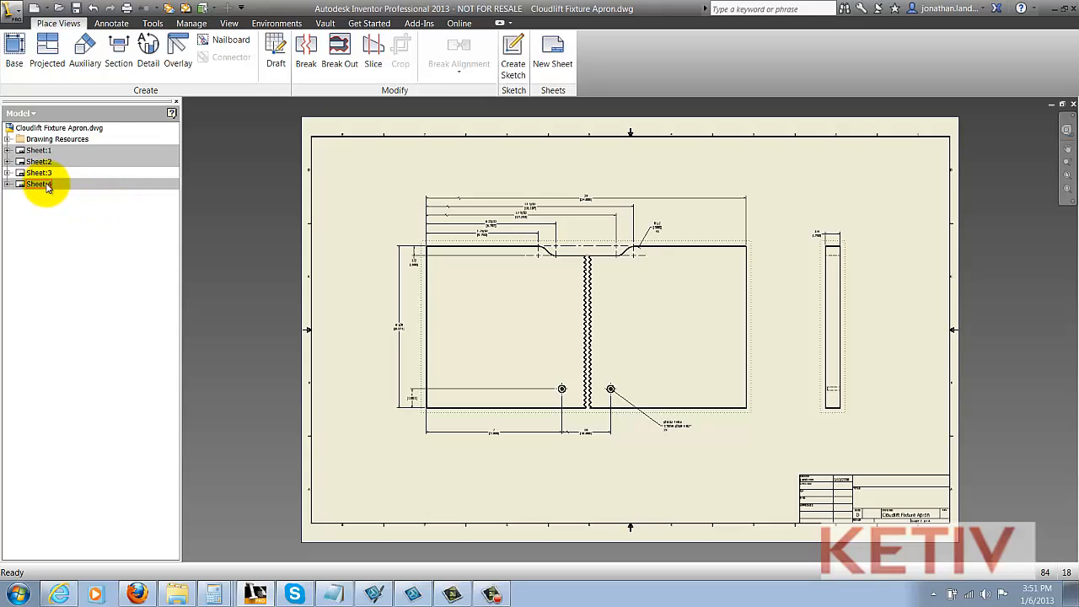
pyautogui.rightClick(39, 184)
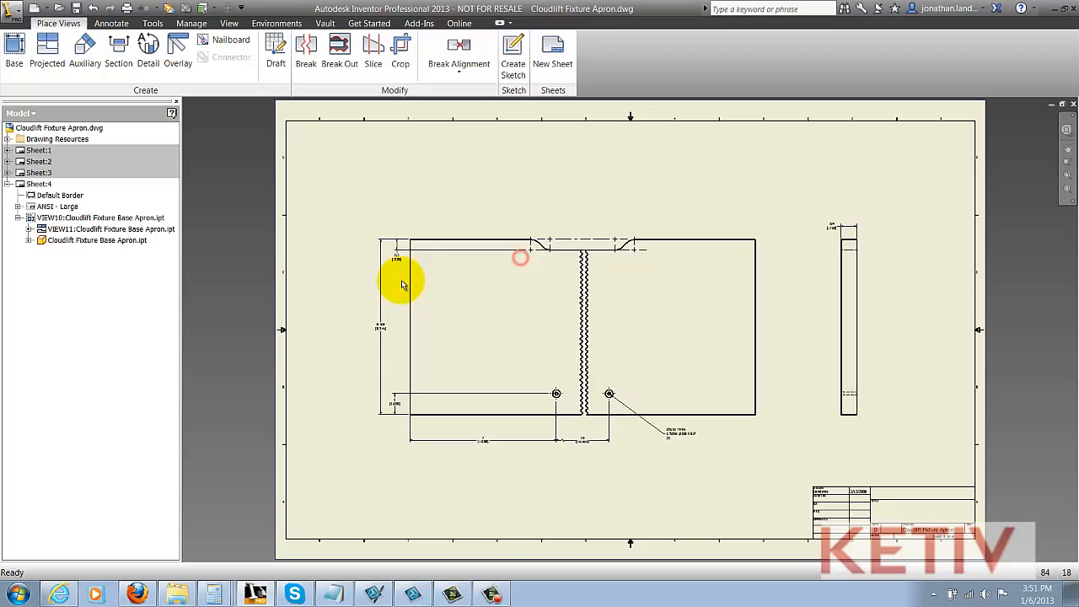
# Step: Delete the unwanted upper and lower dimensions from the pasted apron front view
pyautogui.rightClick(403, 283)
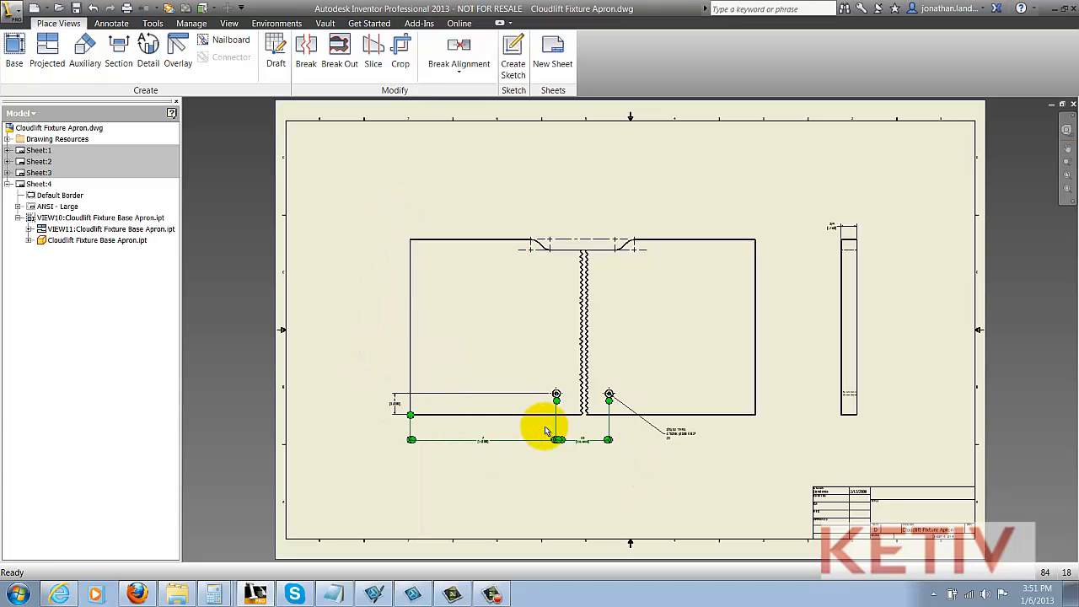
pyautogui.rightClick(546, 430)
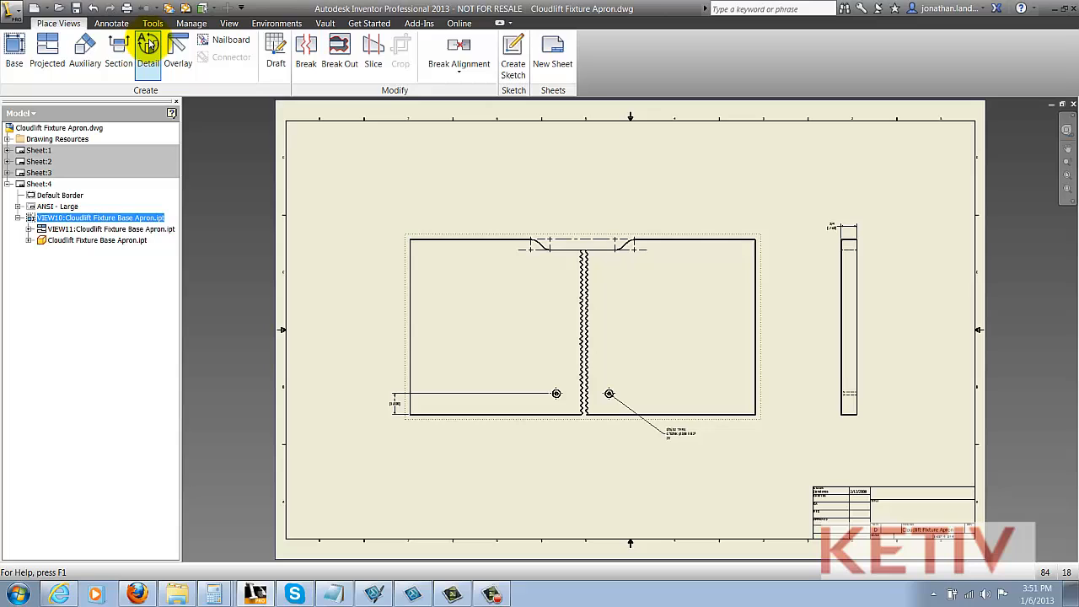
pyautogui.click(148, 50)
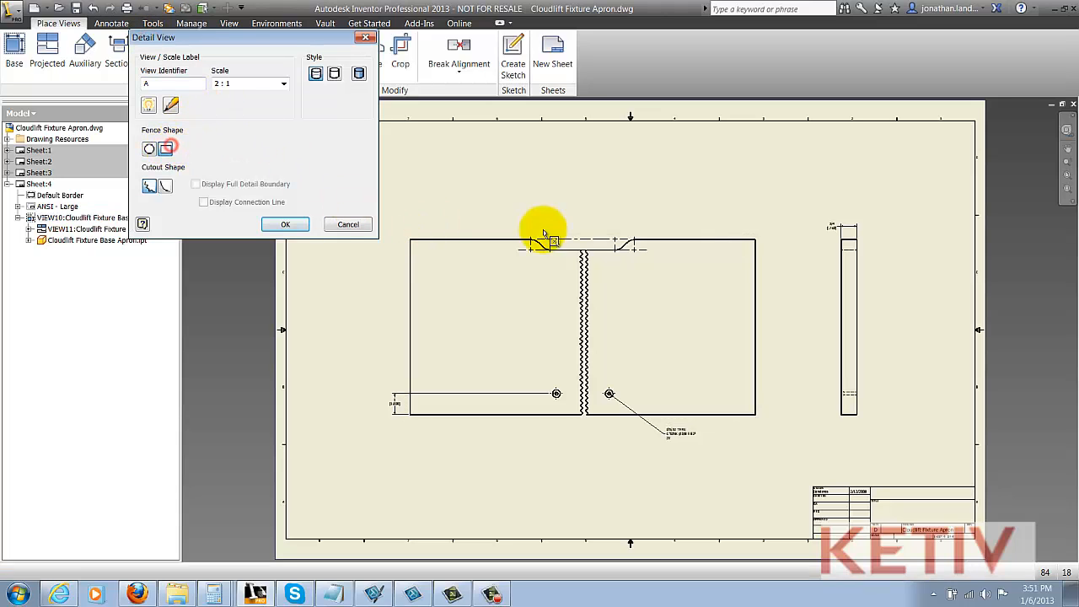